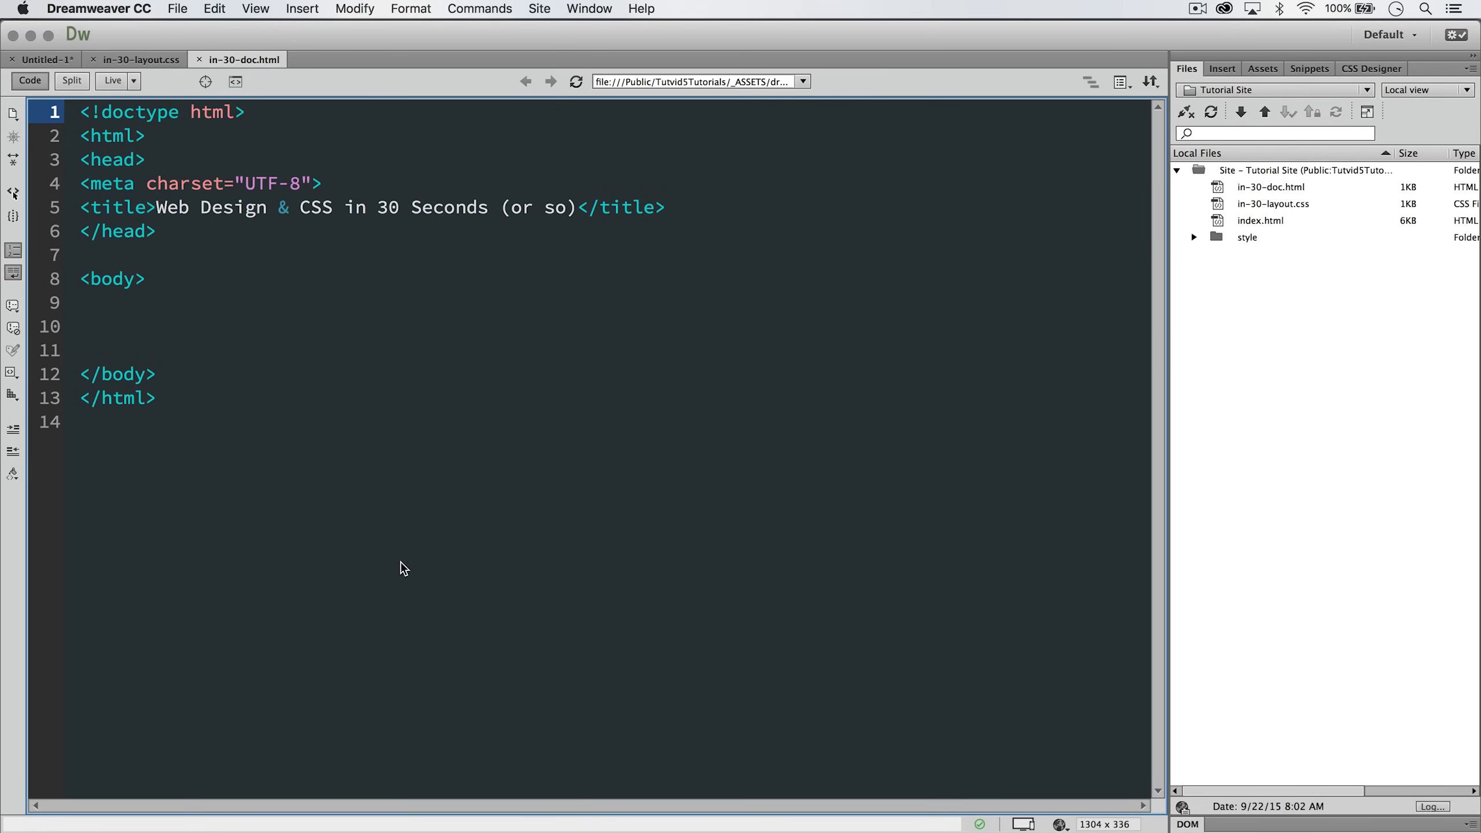
pyautogui.moveTo(501, 597)
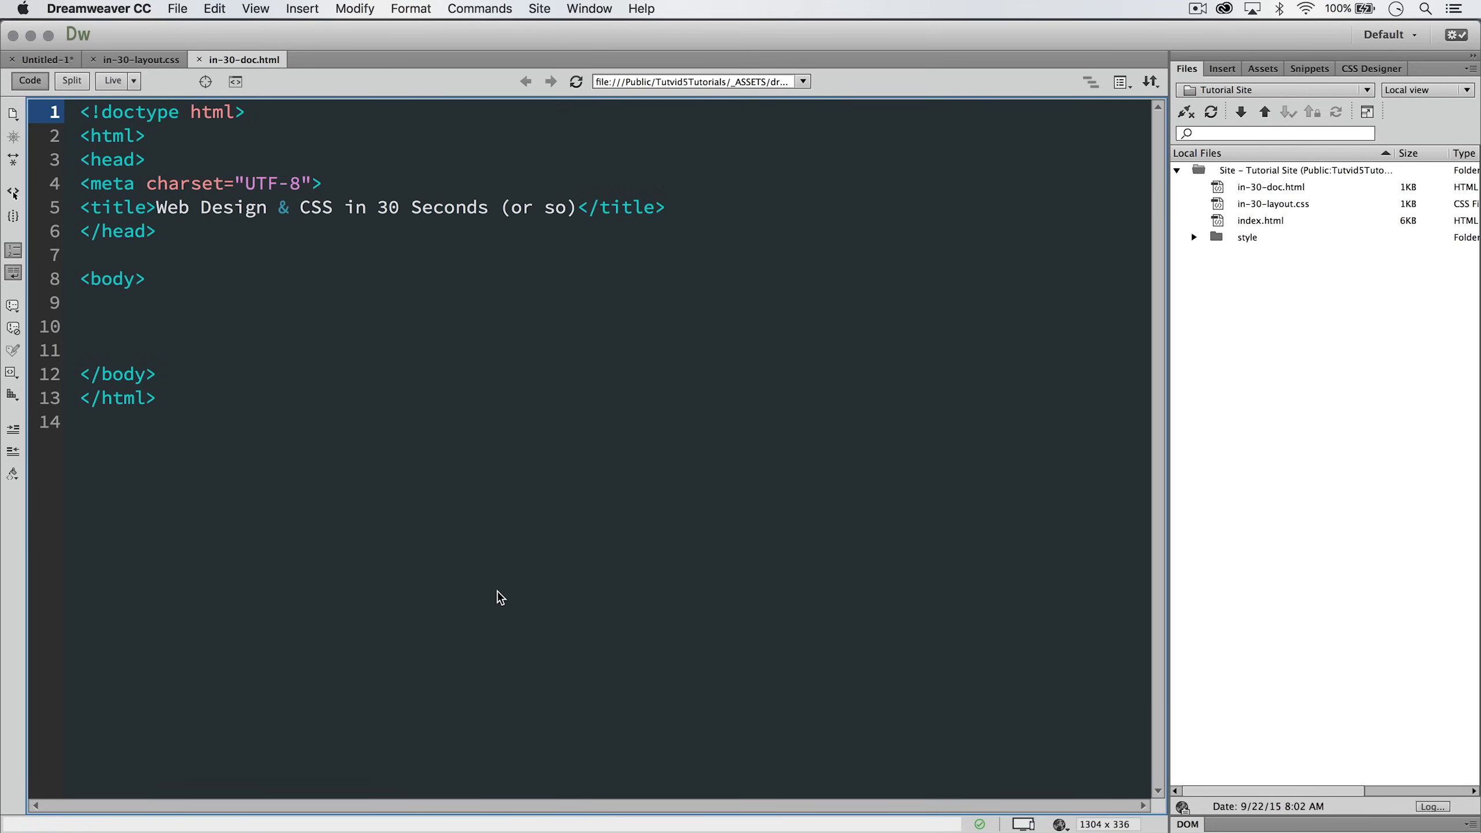
# After the title line, type <link href="in-30-layout.css" in the page head
pyautogui.click(99, 111)
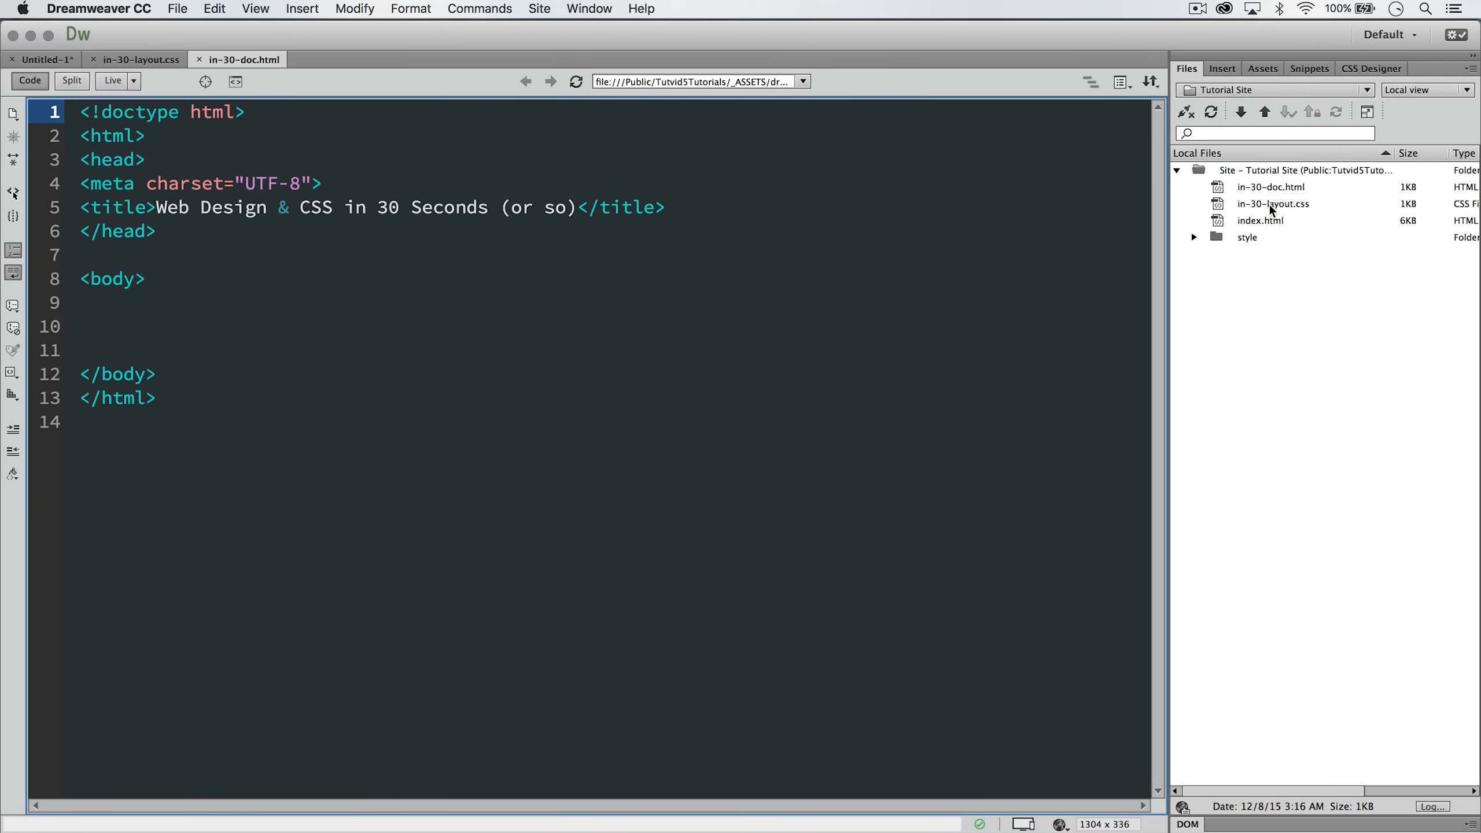
pyautogui.moveTo(1293, 215)
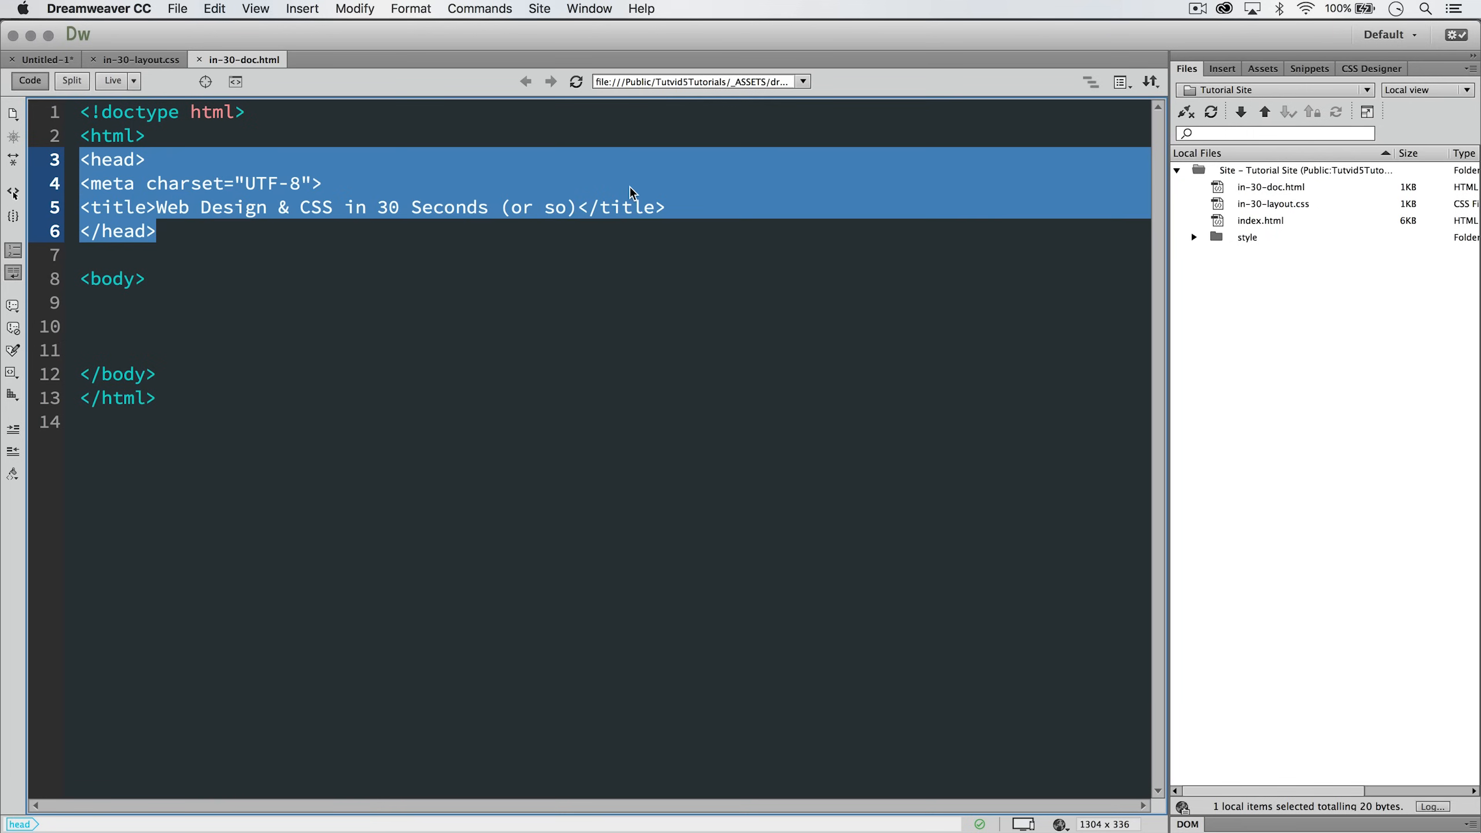
pyautogui.click(666, 207)
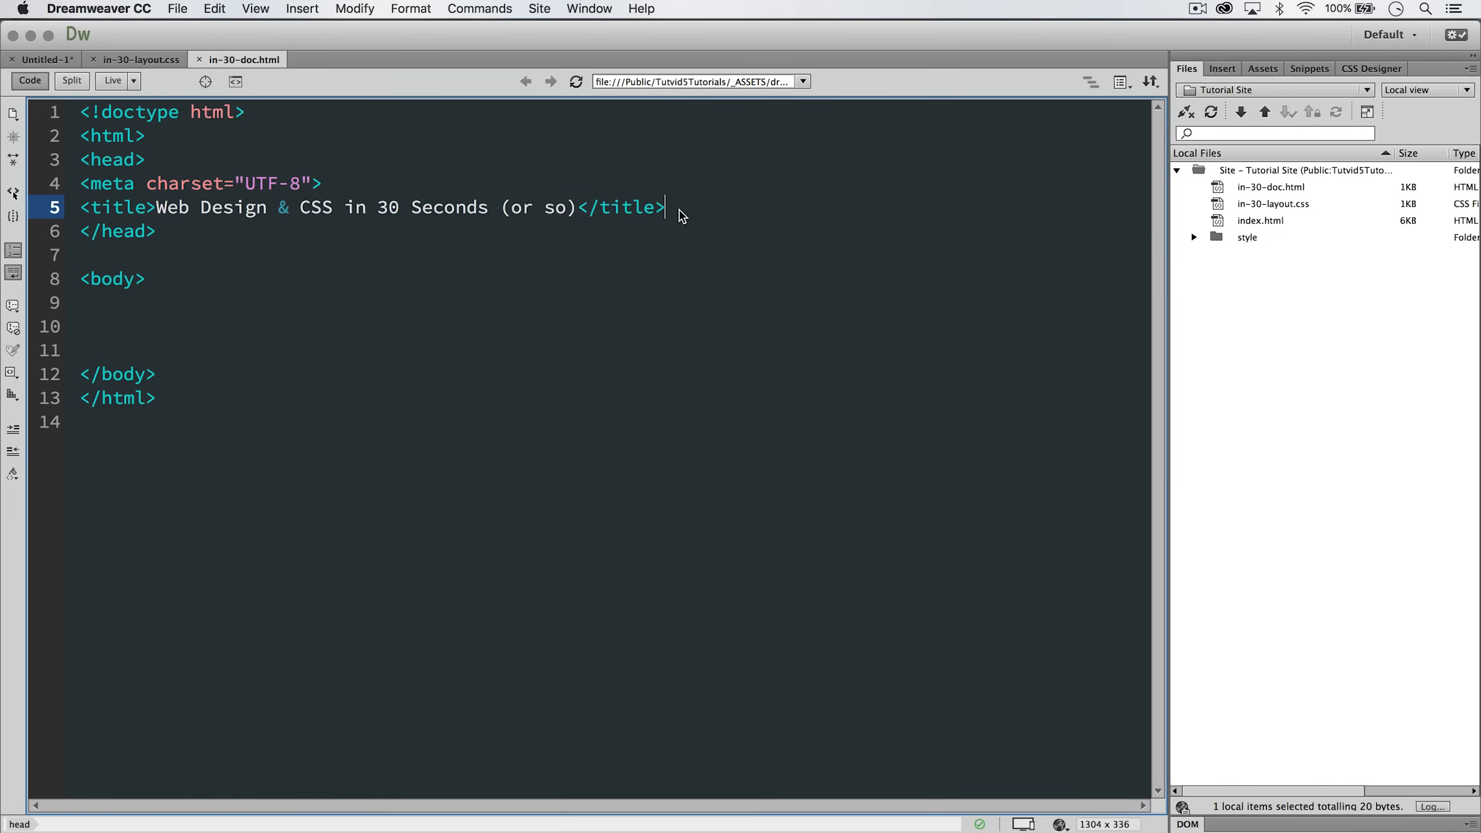
pyautogui.write('<')
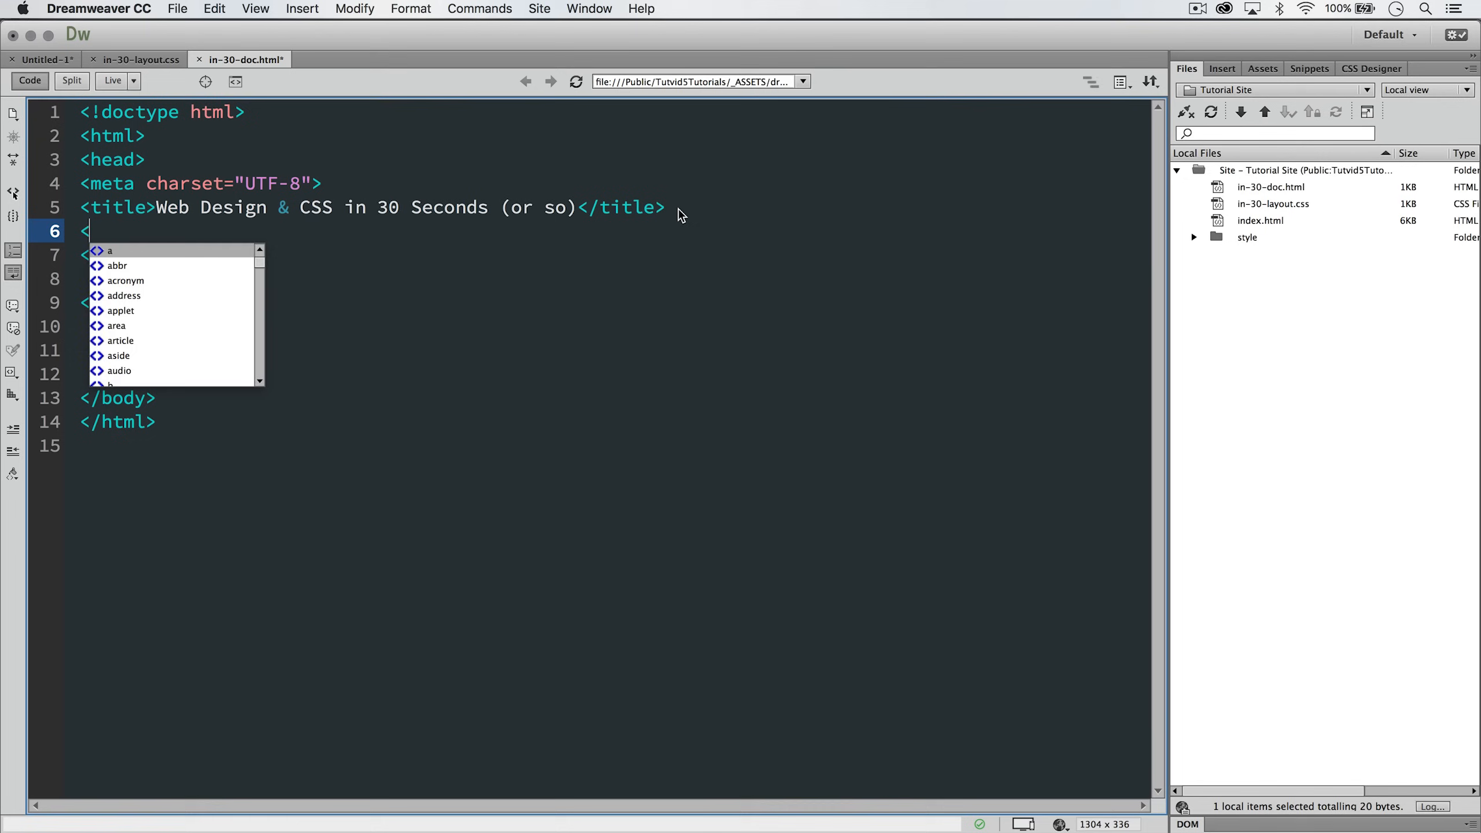
pyautogui.write('link')
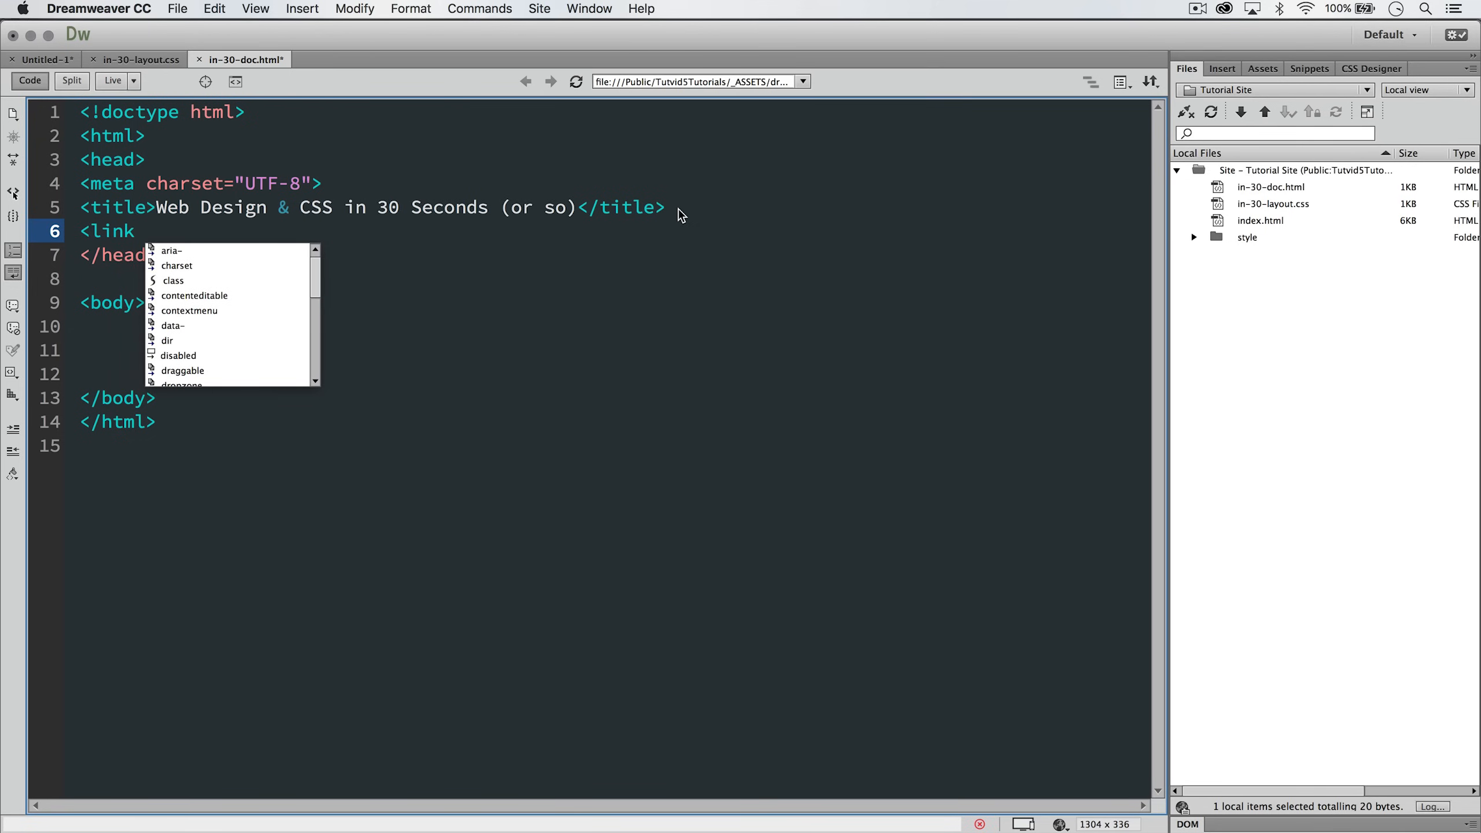
pyautogui.write('href=')
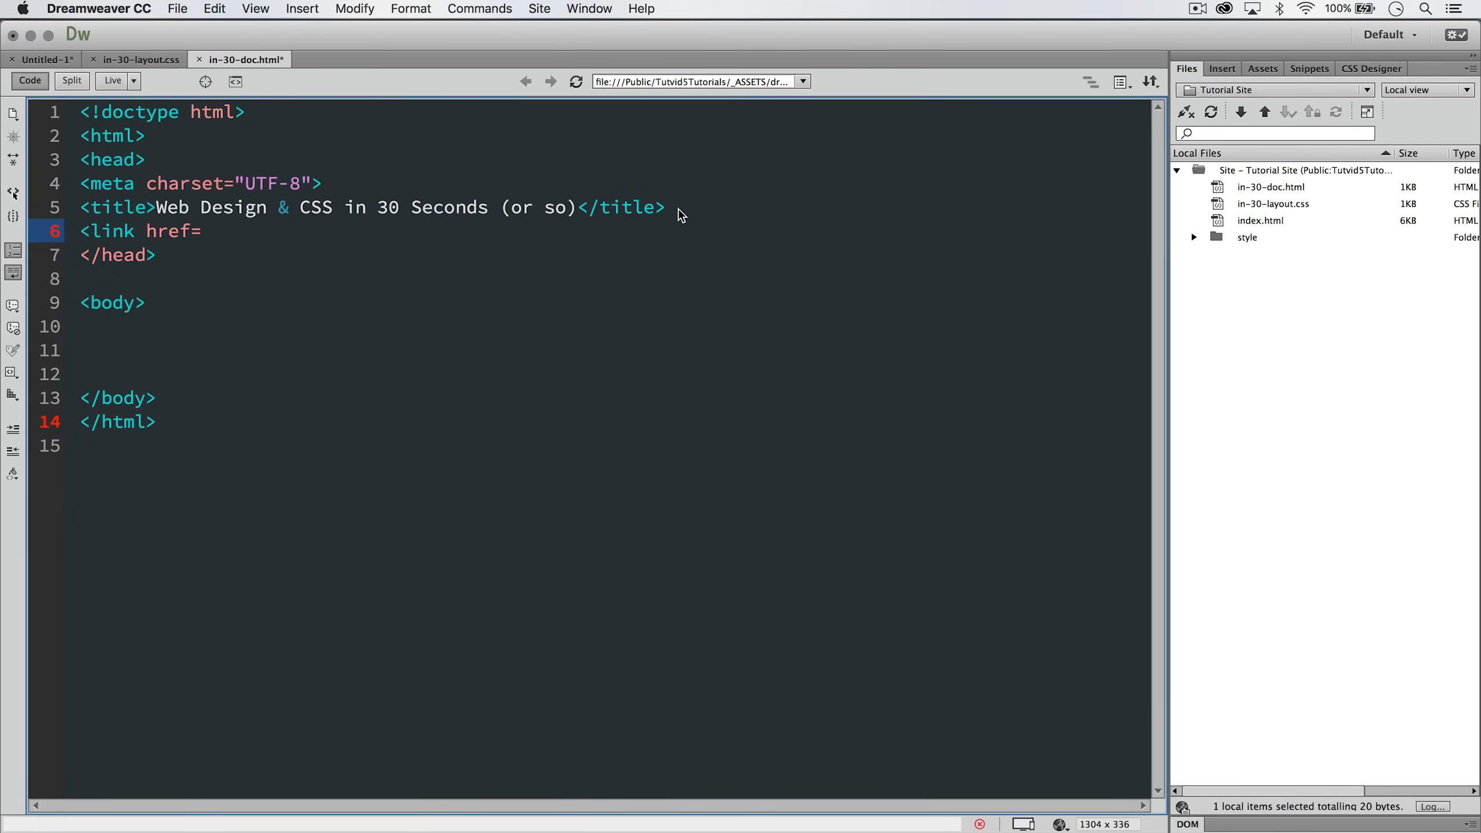
pyautogui.write('""')
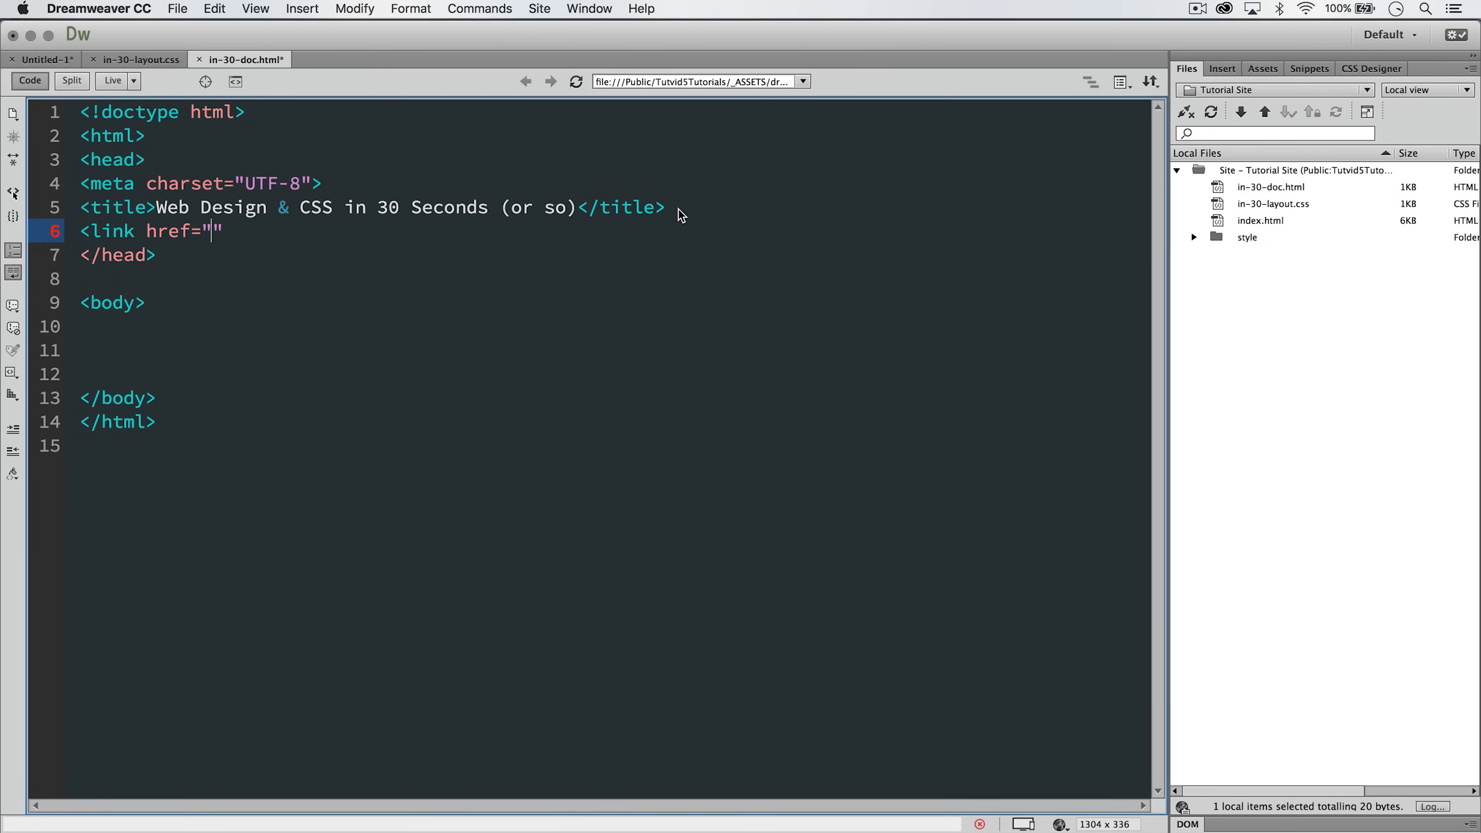
pyautogui.write('in-30')
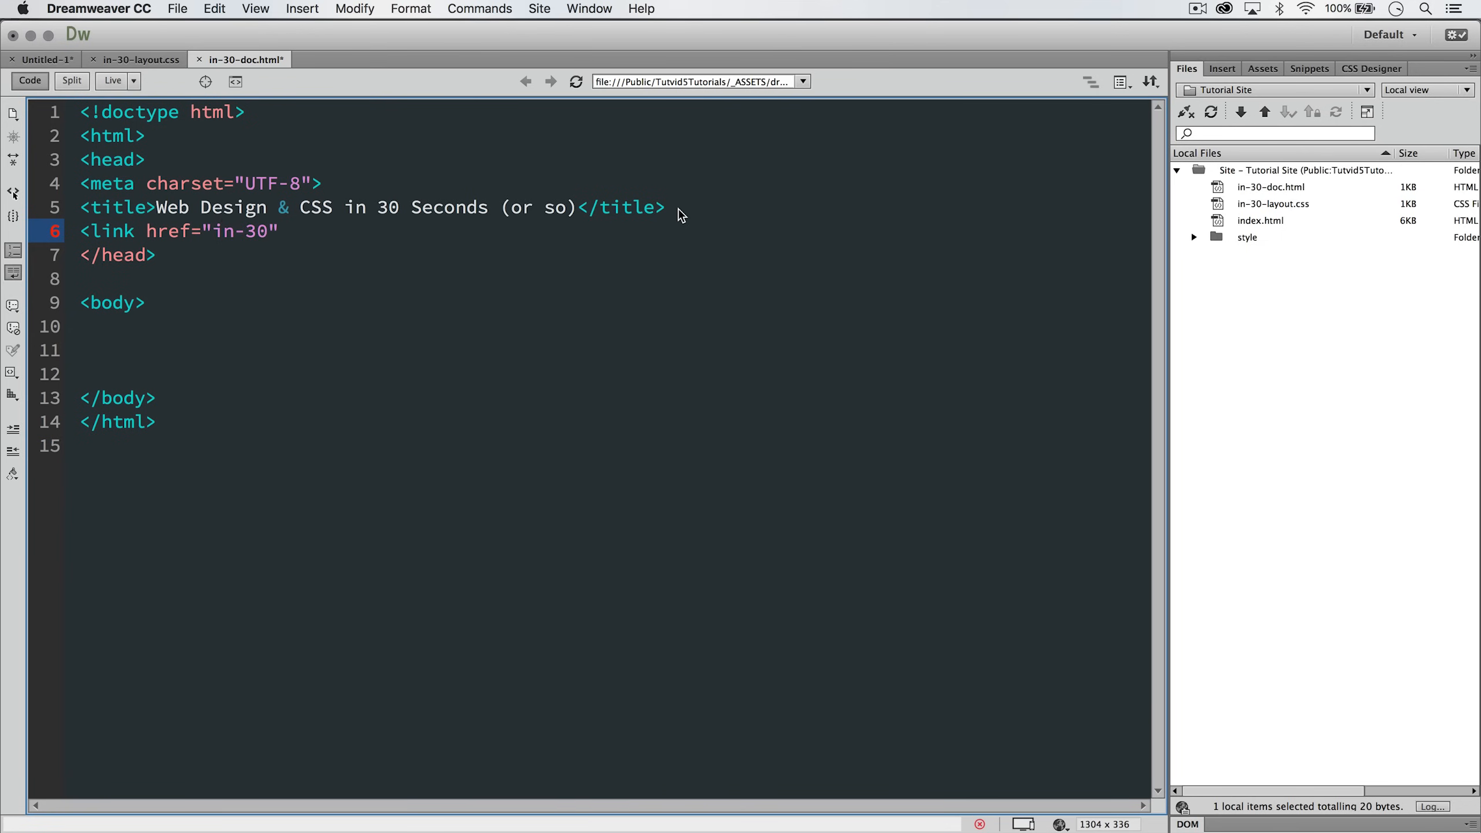
pyautogui.write('-layout.css')
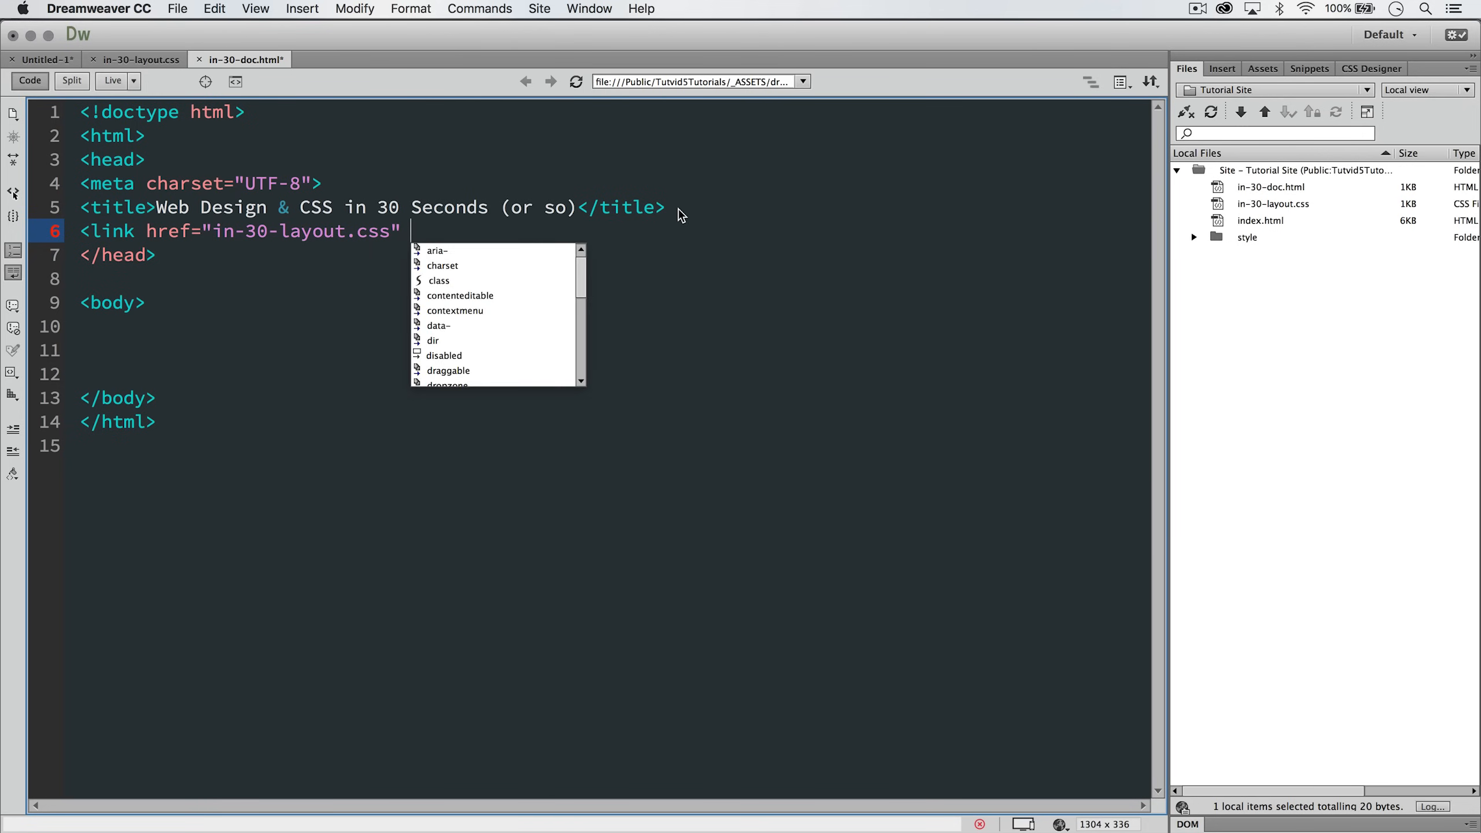
# Finish the link tag with rel="stylesheet" type="text/css" and a closing bracket
pyautogui.write('rel="')
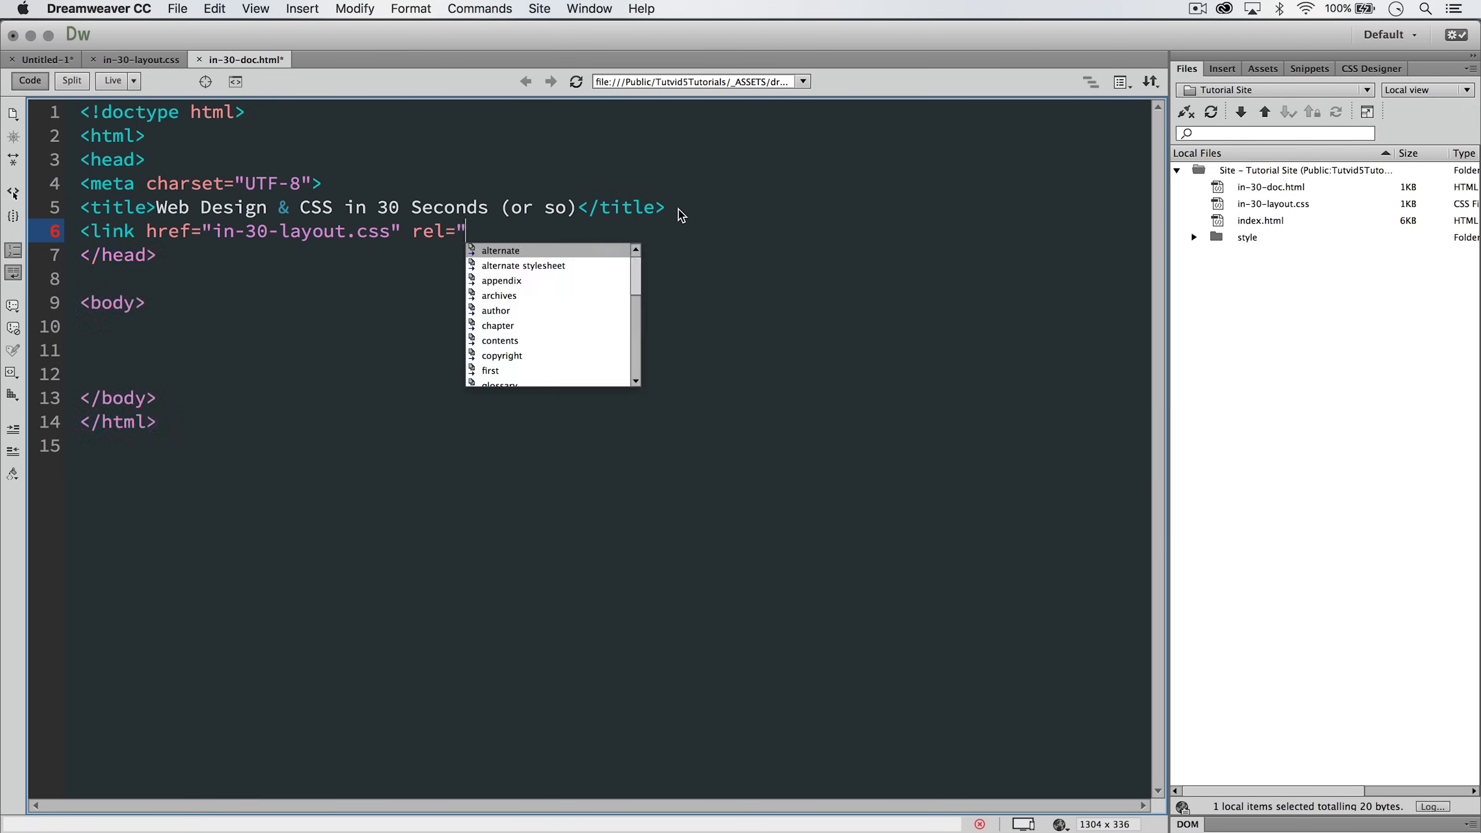
pyautogui.write('stylesheet')
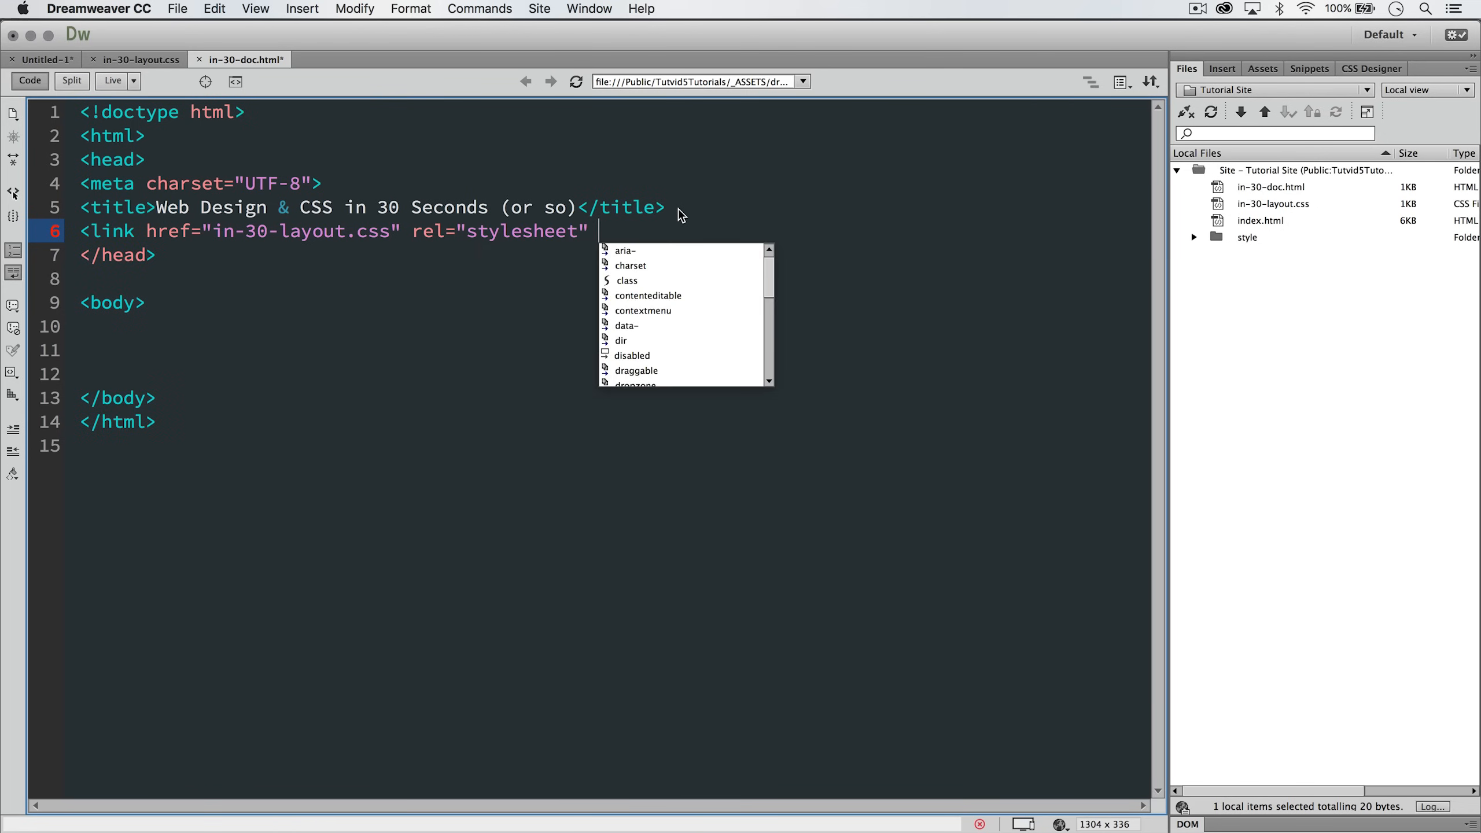
pyautogui.write('type')
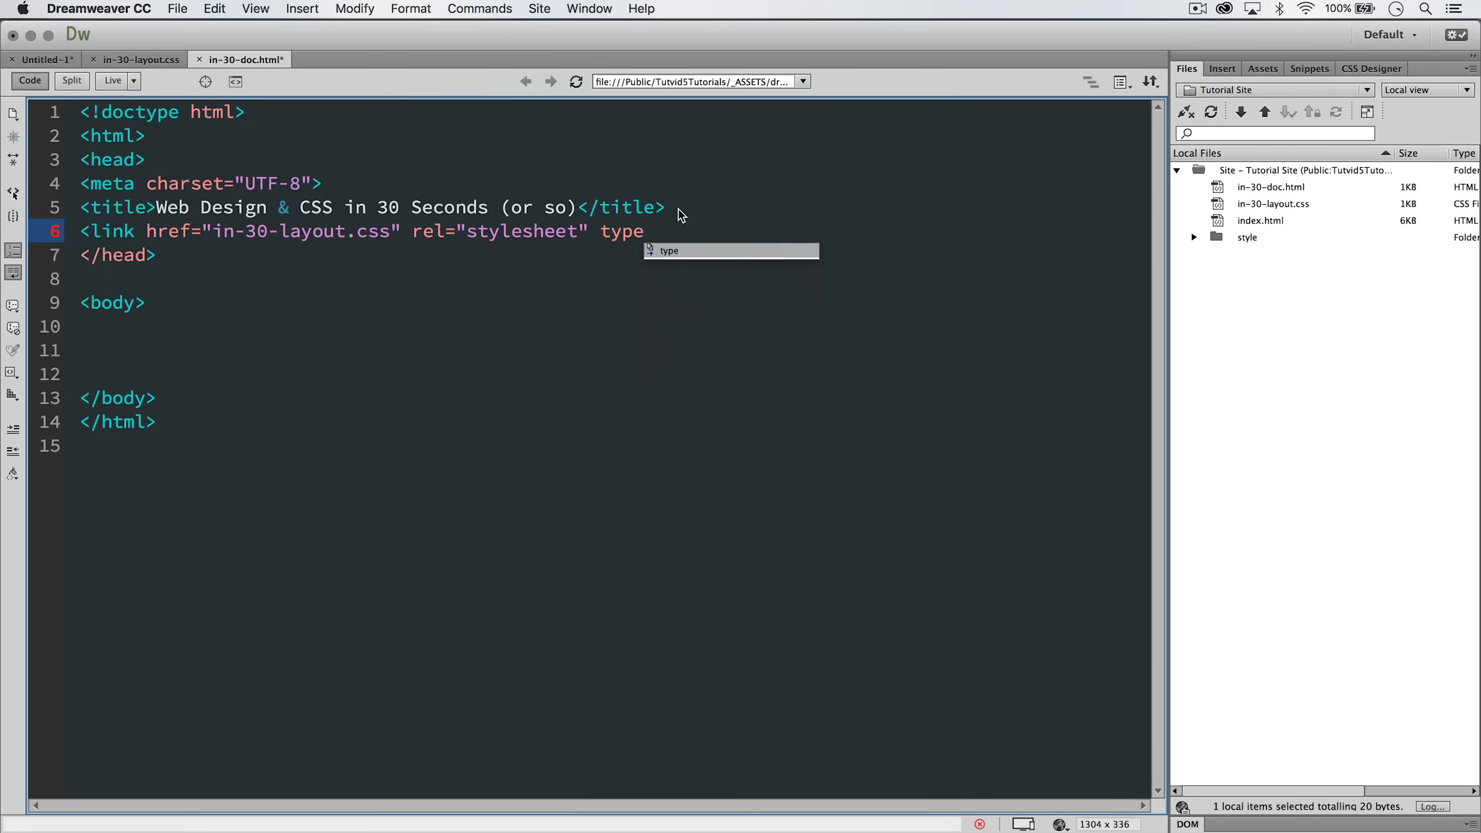
pyautogui.write('="text/css"')
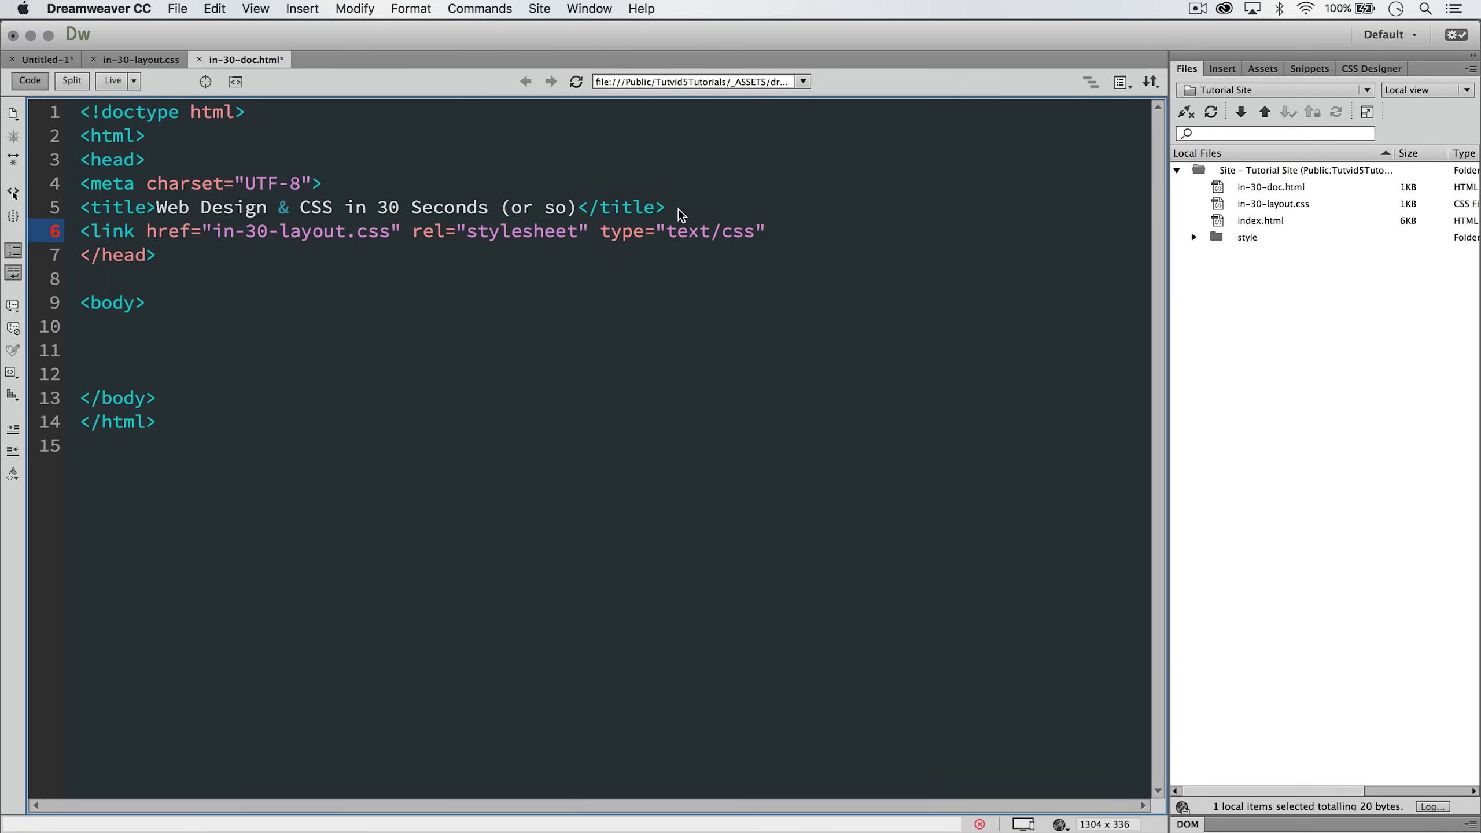
pyautogui.write('>')
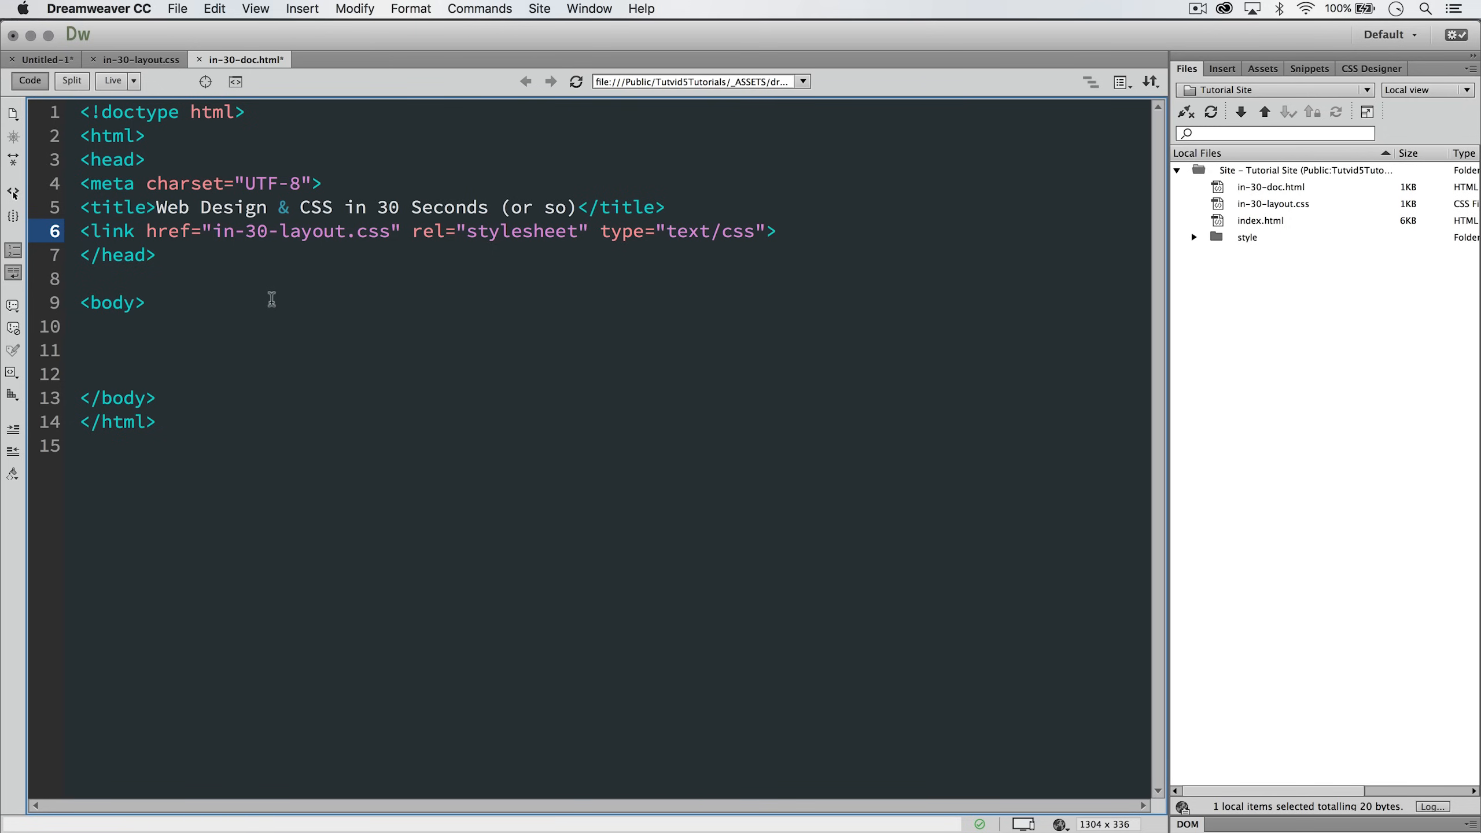
# Switch between the in-30-doc.html and in-30-layout.css tabs, ending on the stylesheet
pyautogui.click(139, 59)
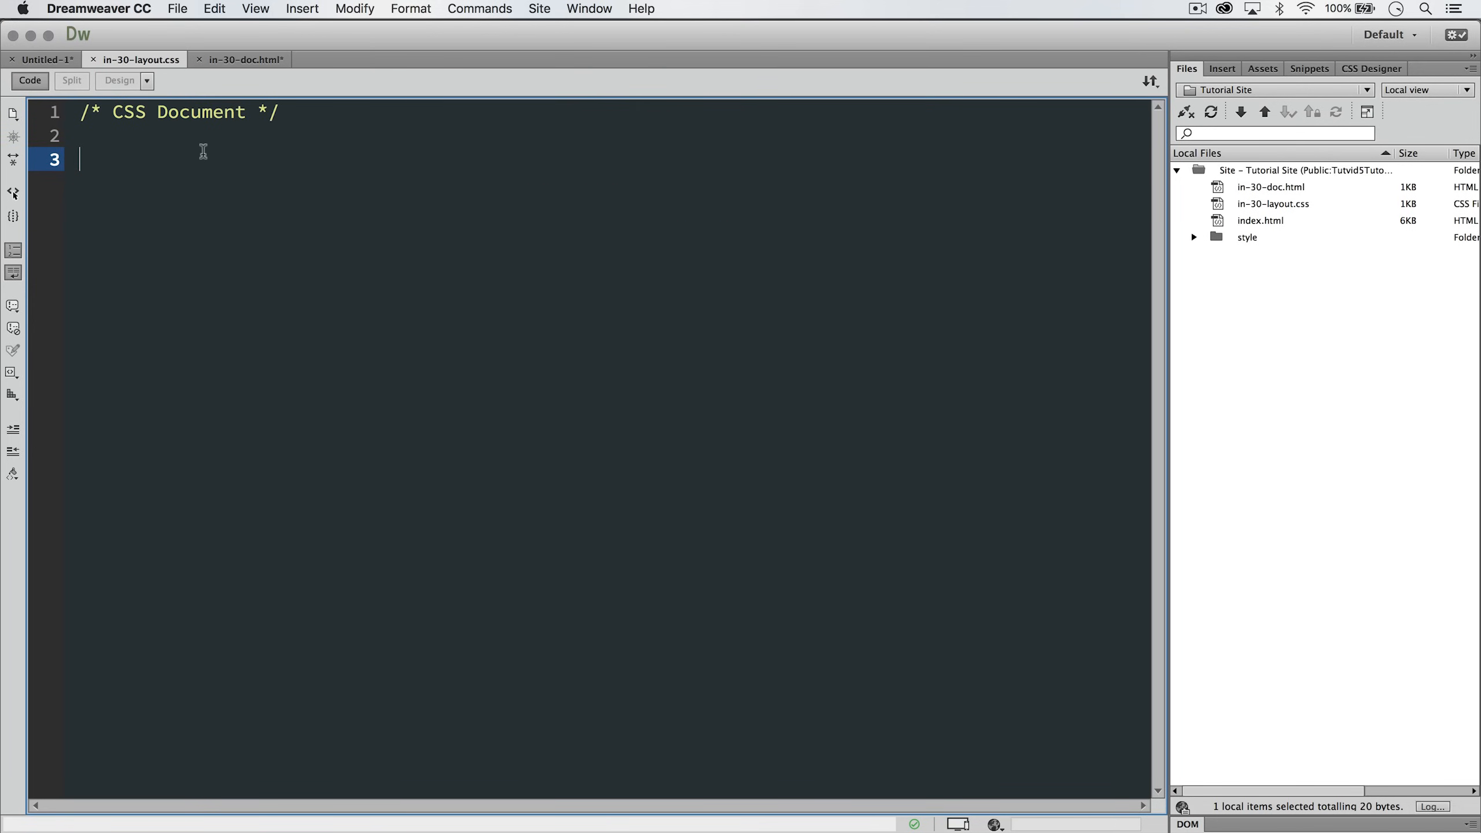
pyautogui.click(242, 59)
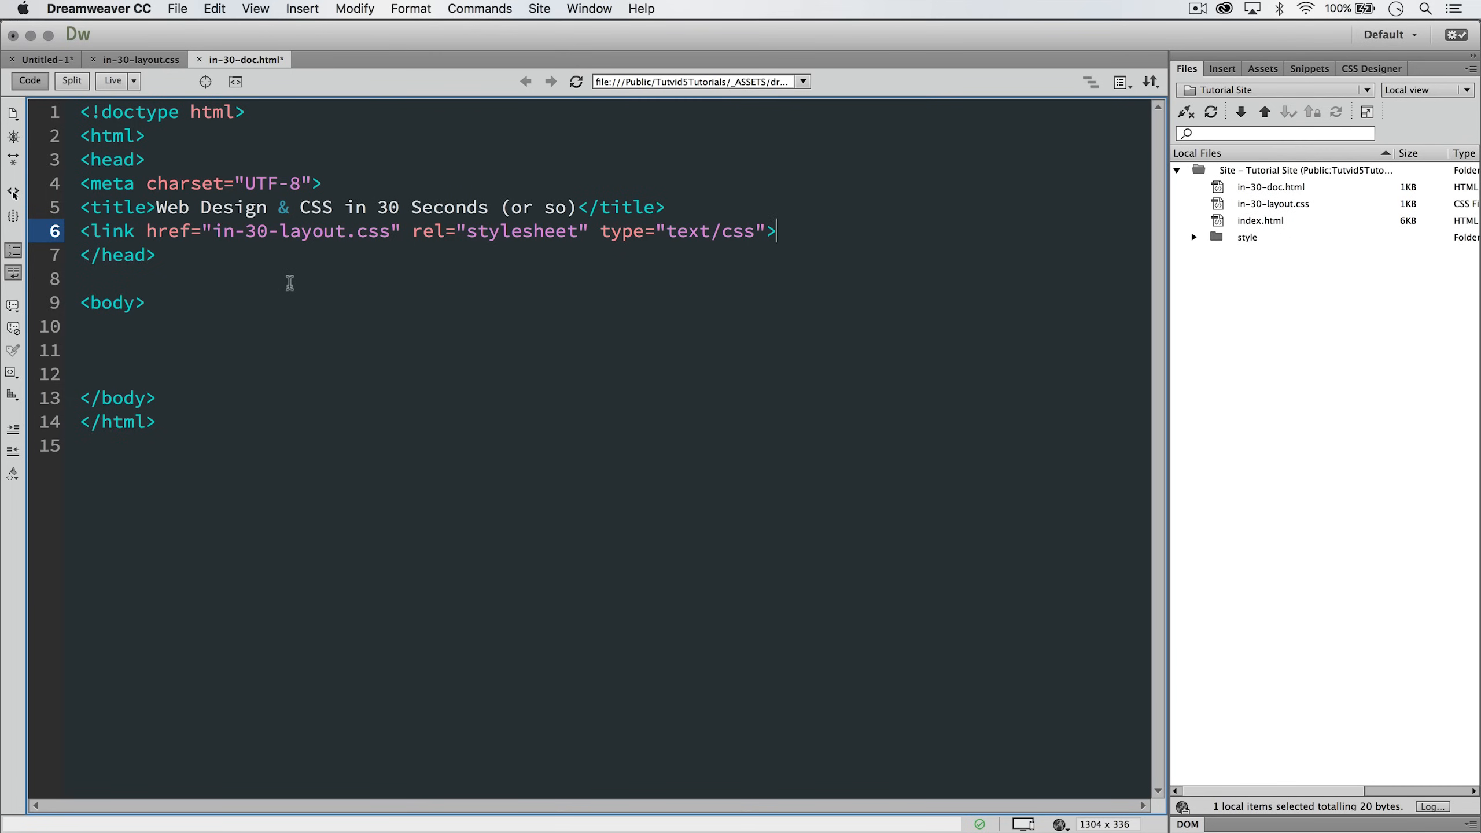
pyautogui.click(132, 60)
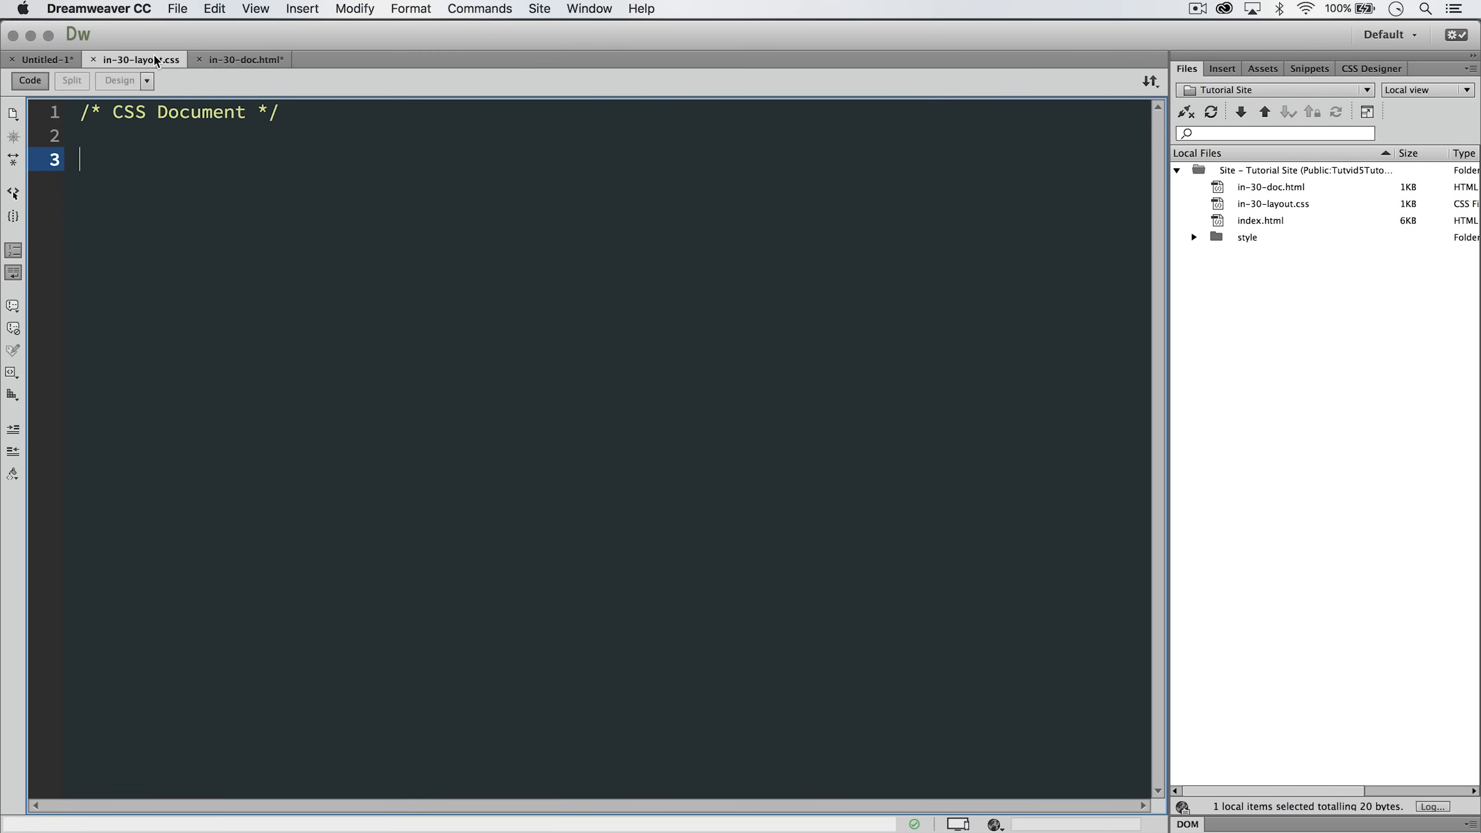